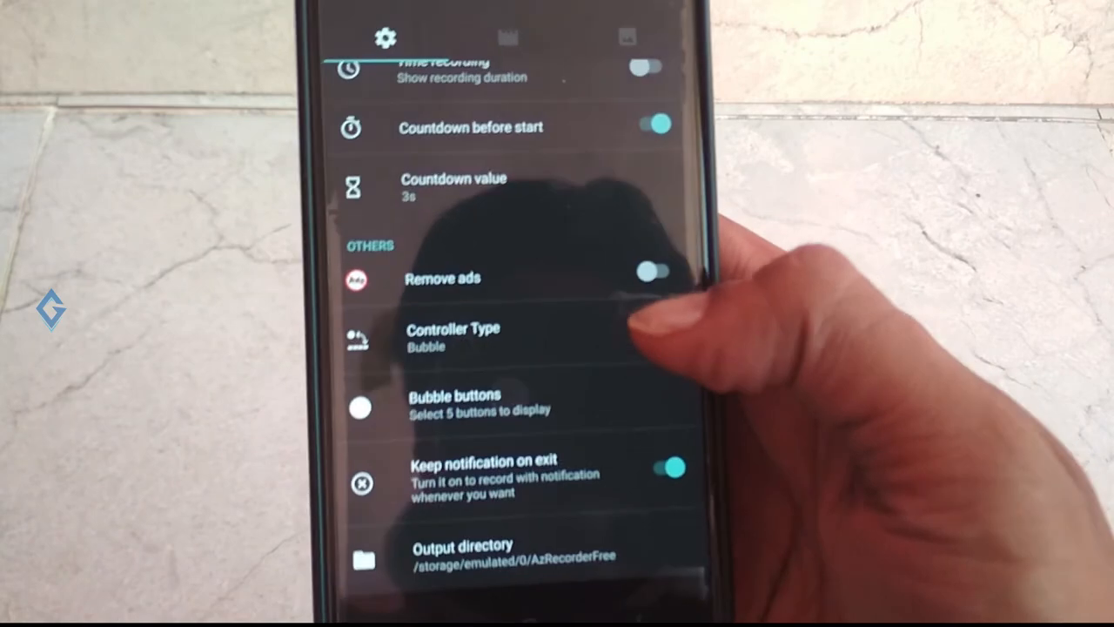
- Show the GizPrime channel's Videos list of uploads in YouTube
click(650, 271)
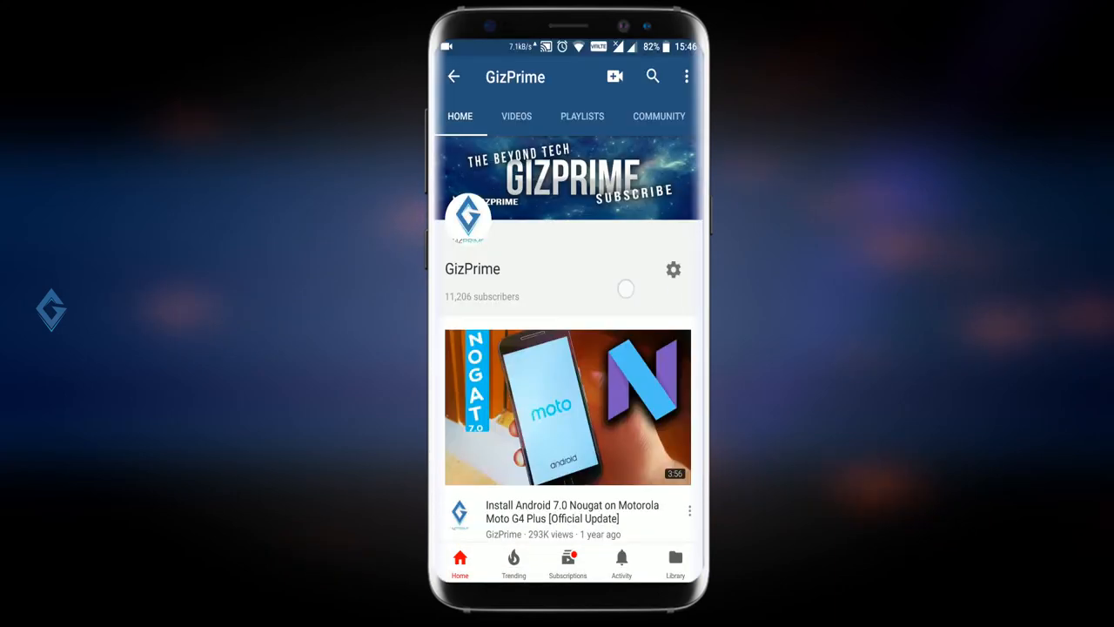
click(515, 115)
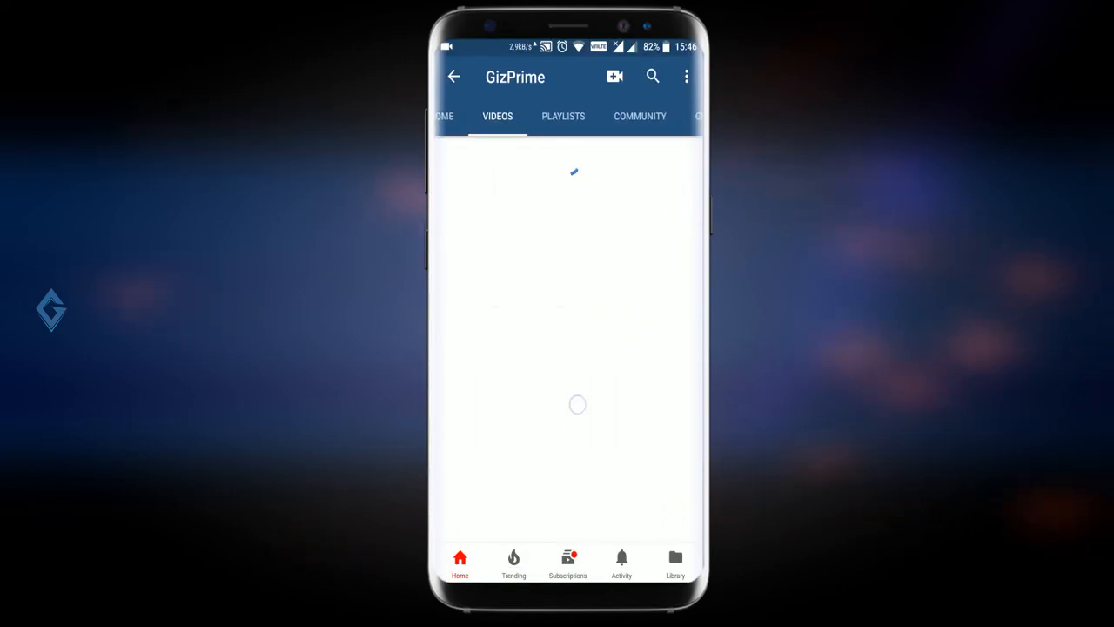